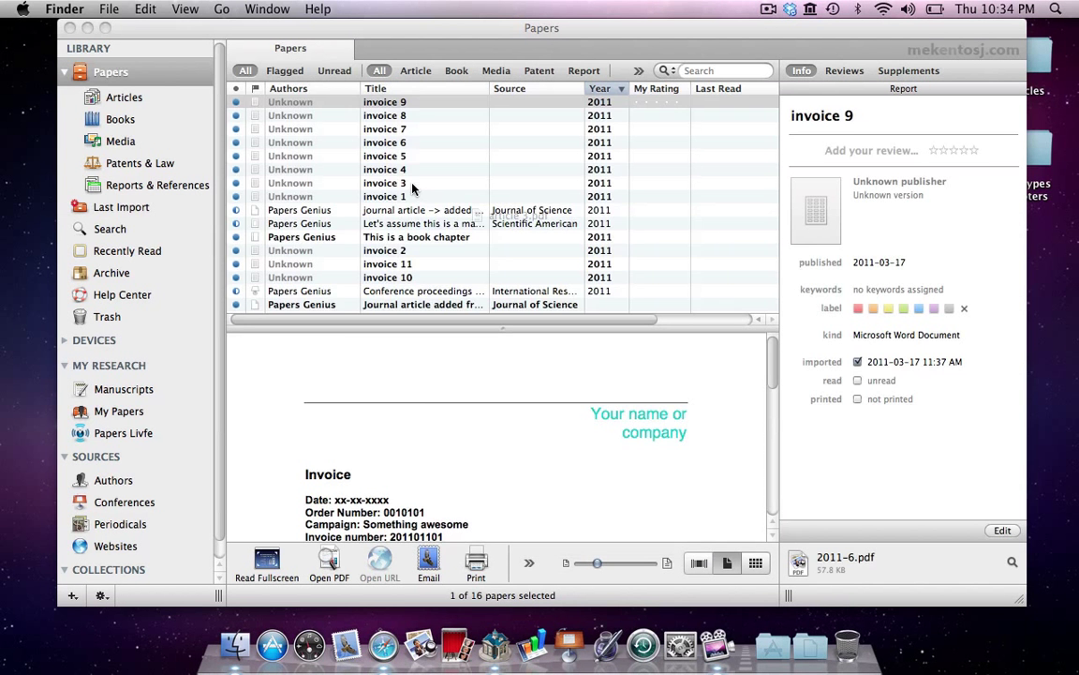
Show the Recent Import collection holding the newly imported Lancet French paradox PDF.
left_click(129, 207)
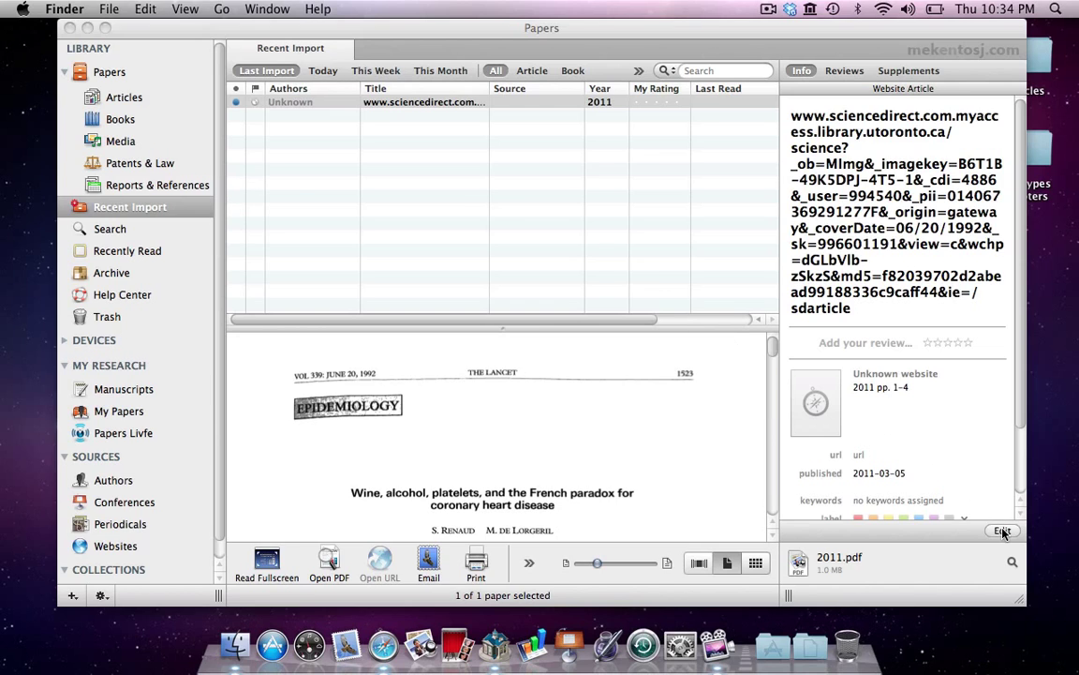
Match the PDF via Google Scholar title search to S Renaud's 1992 Lancet record.
left_click(1001, 532)
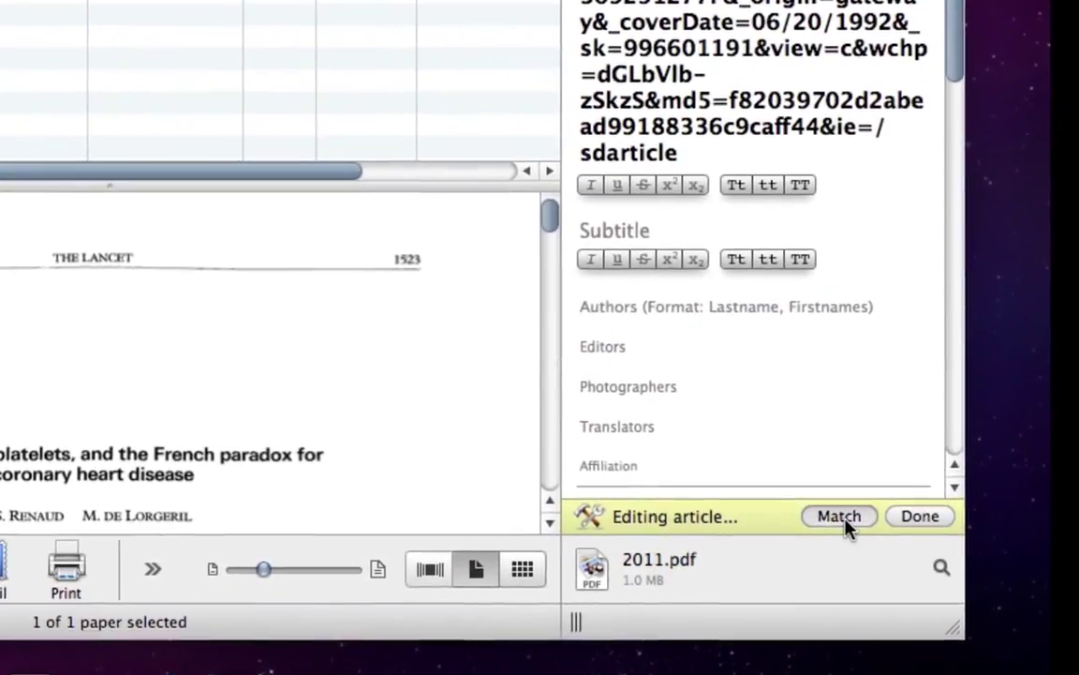
left_click(839, 517)
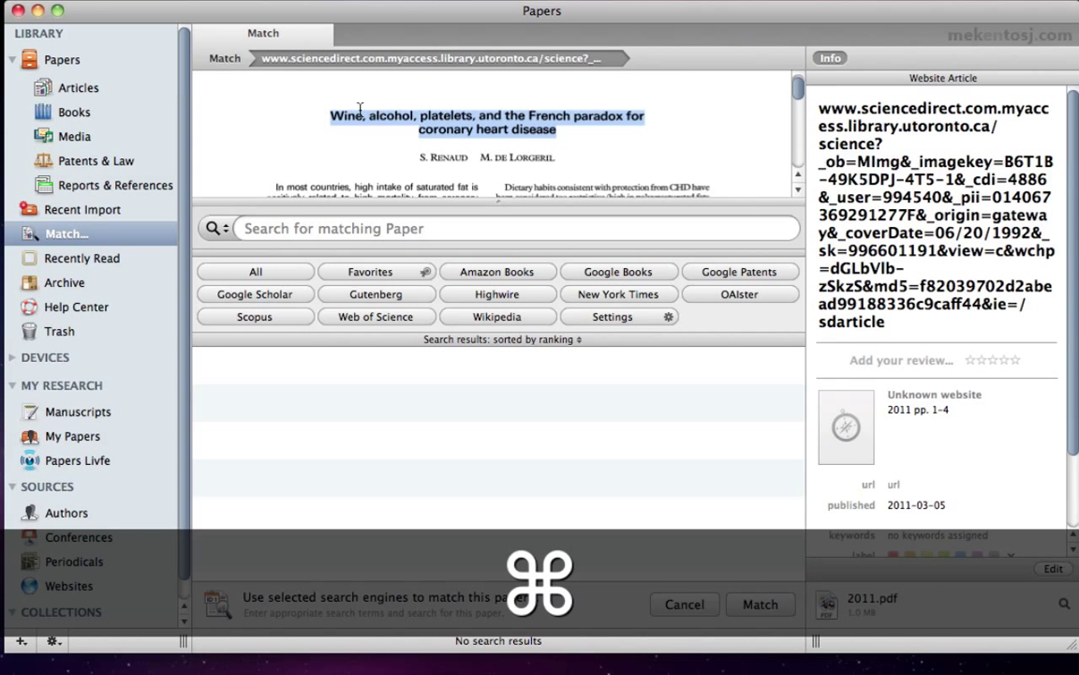
left_click(216, 229)
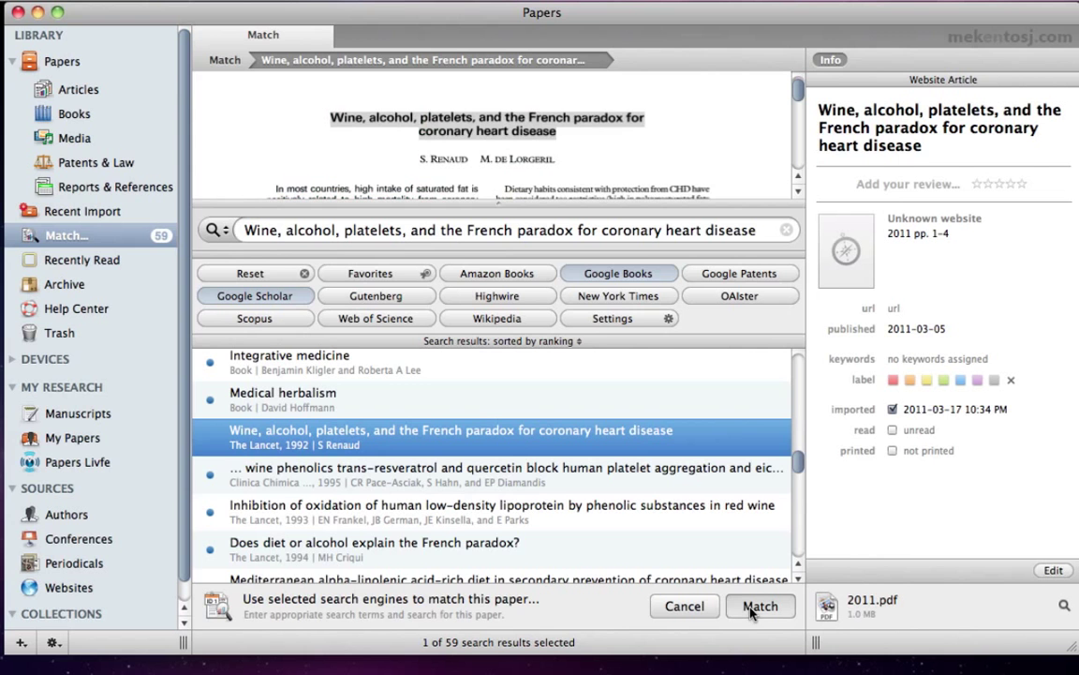
left_click(760, 605)
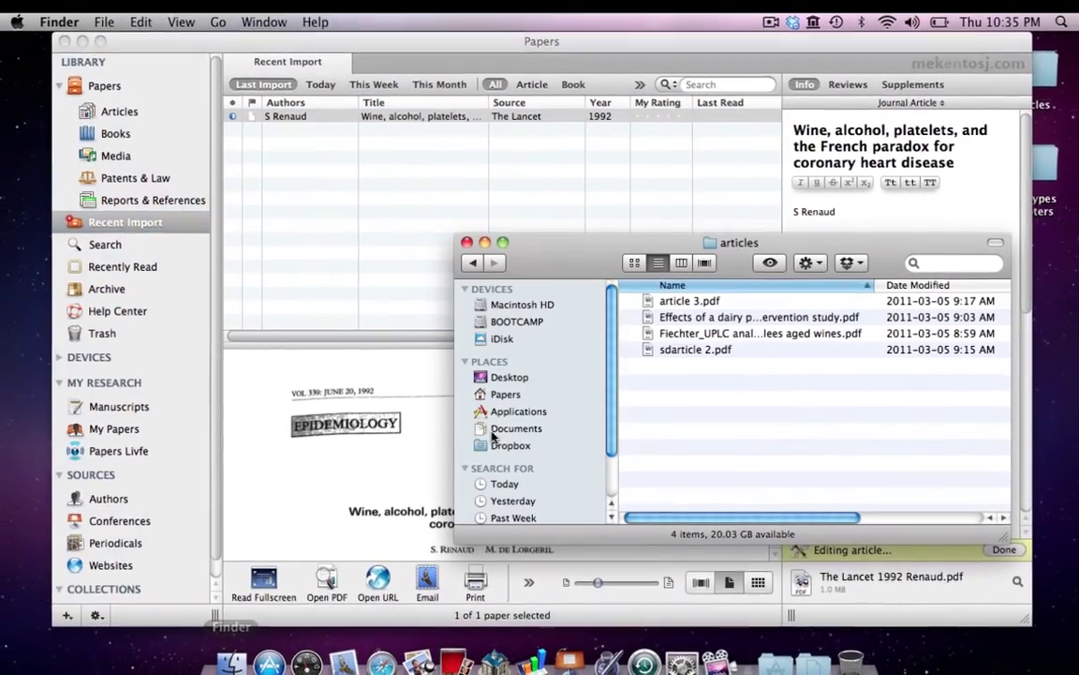
Import F Sofi's pecorino cheese dairy study PDF and review its journal metadata in the inspector.
left_click(757, 317)
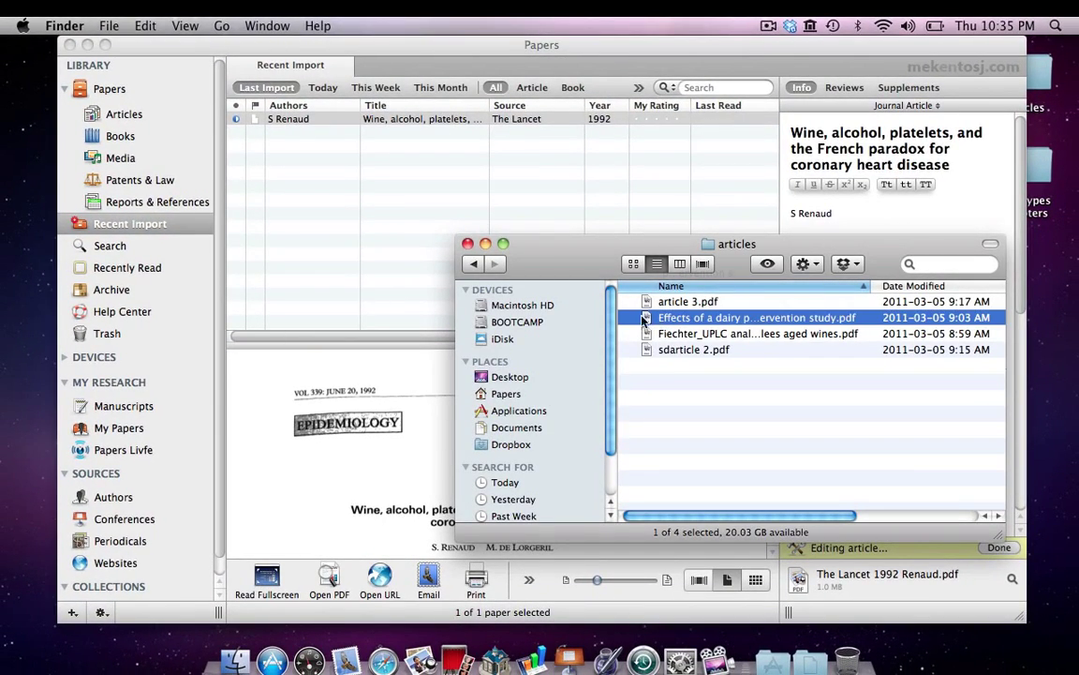
left_click(757, 317)
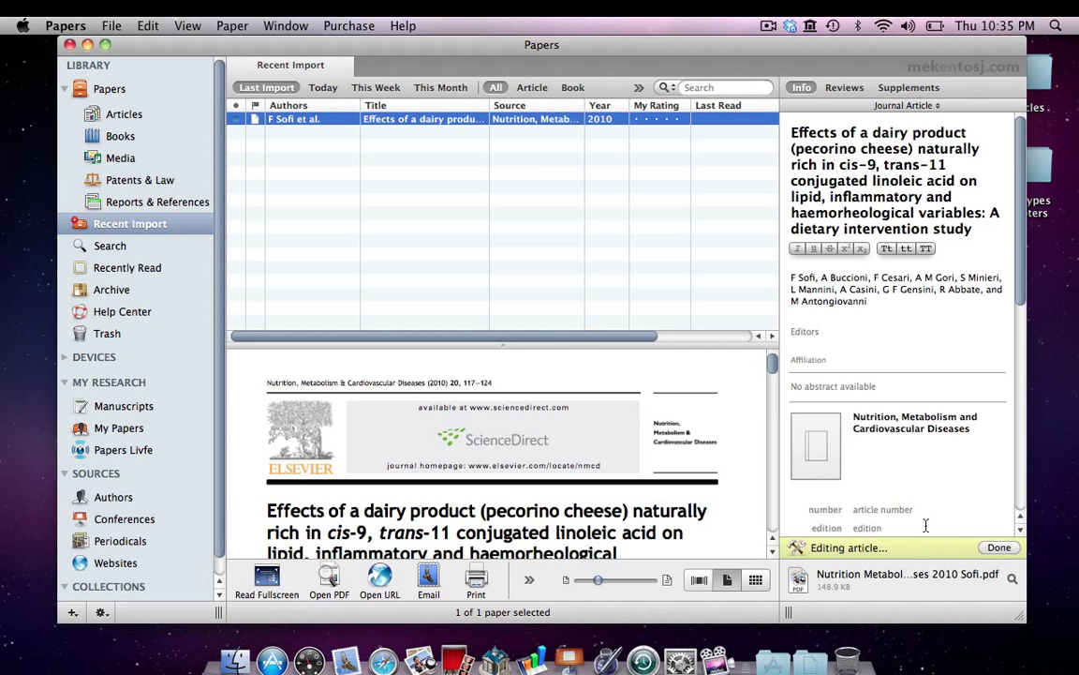
scroll("down", 3)
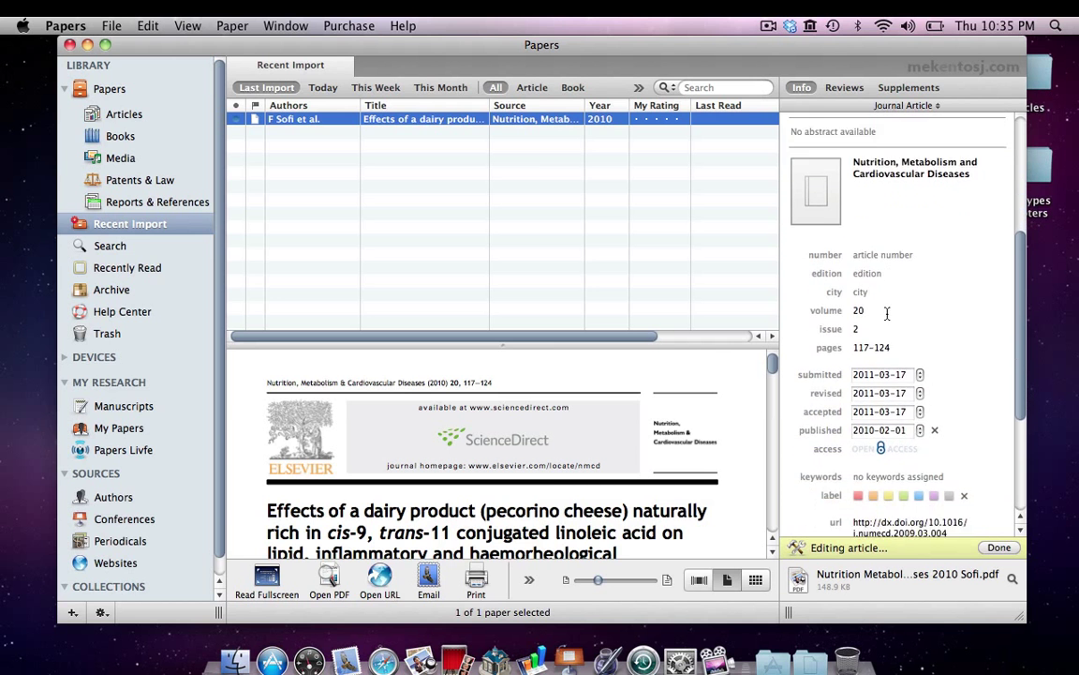
scroll("up", 3)
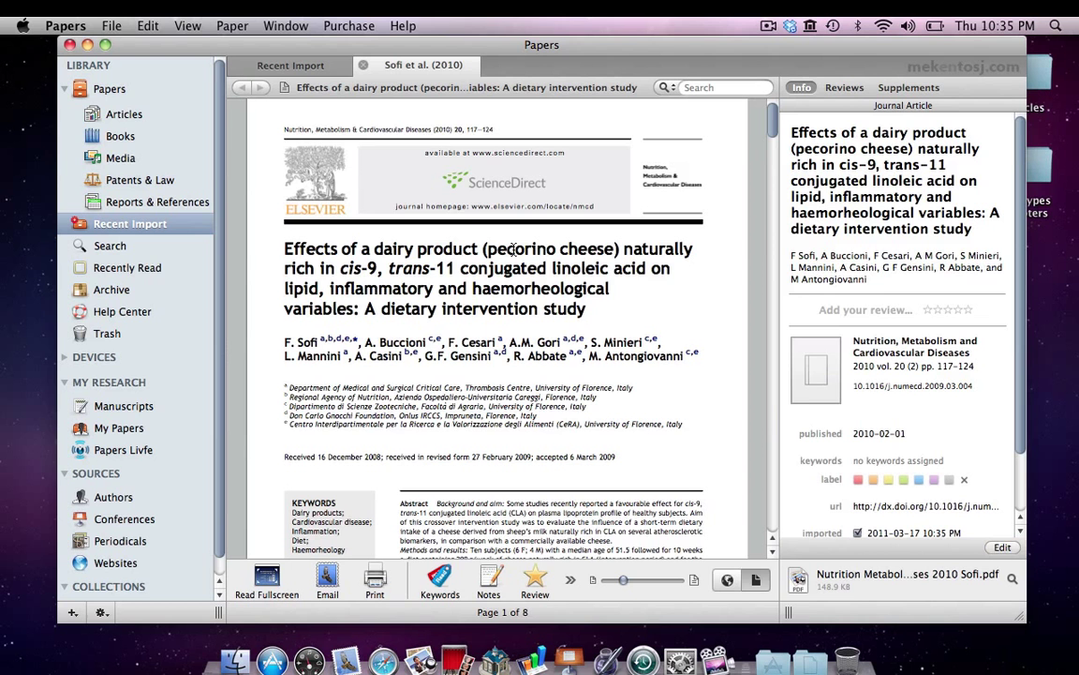
Visit the dairy study's journal site and home page, then return to Recent Import with the wine paper.
left_click(728, 579)
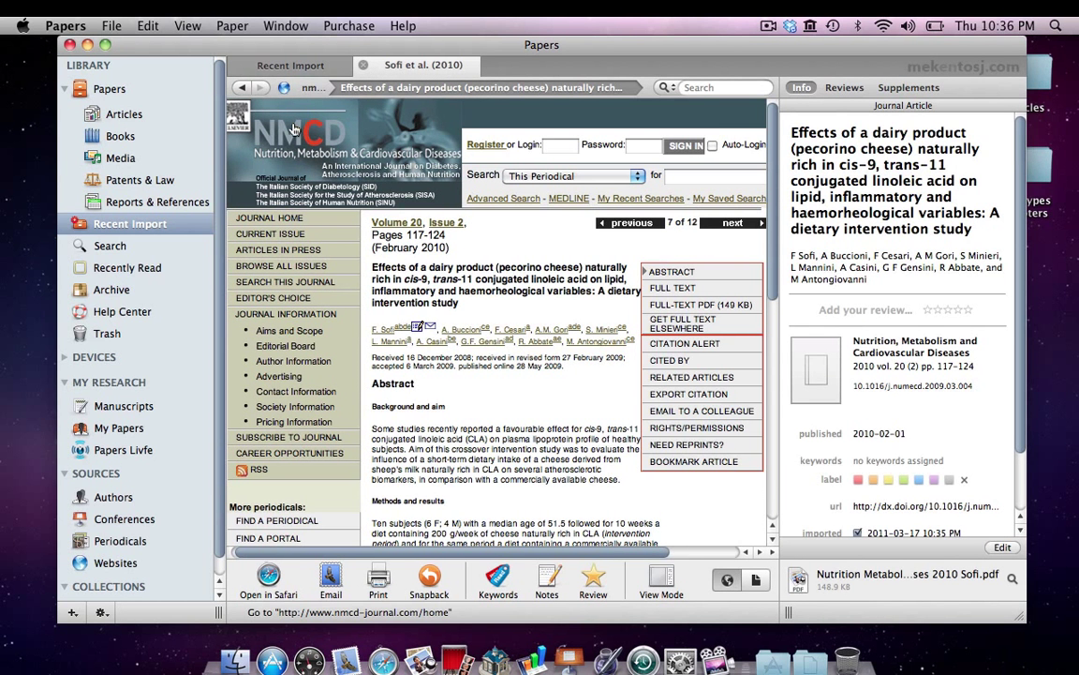
left_click(270, 202)
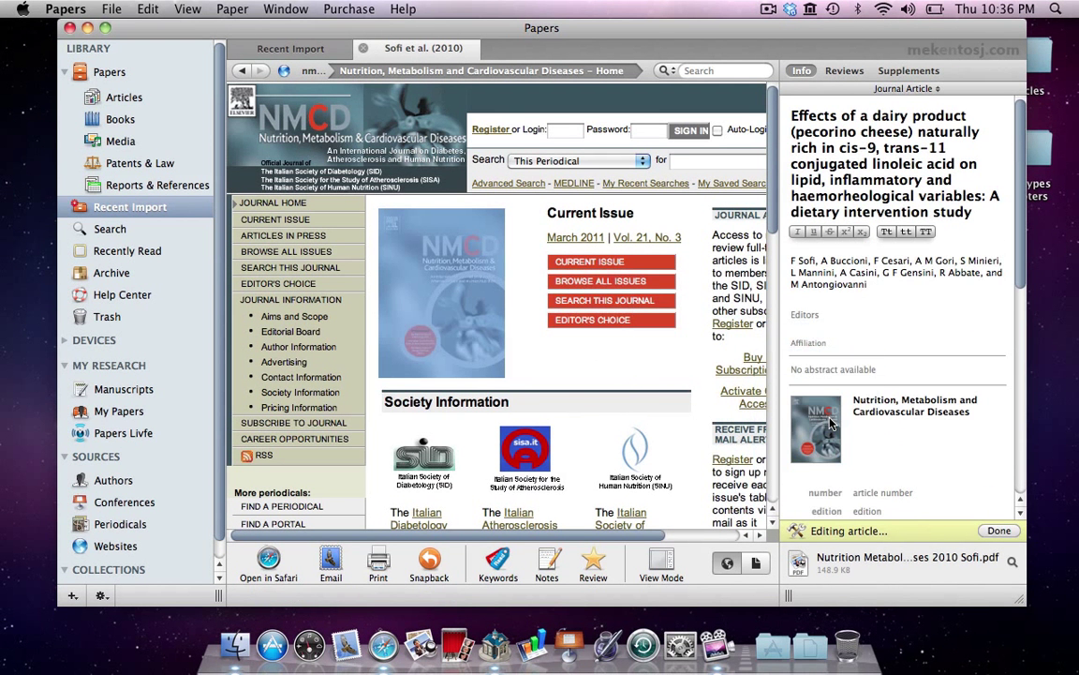
left_click(998, 531)
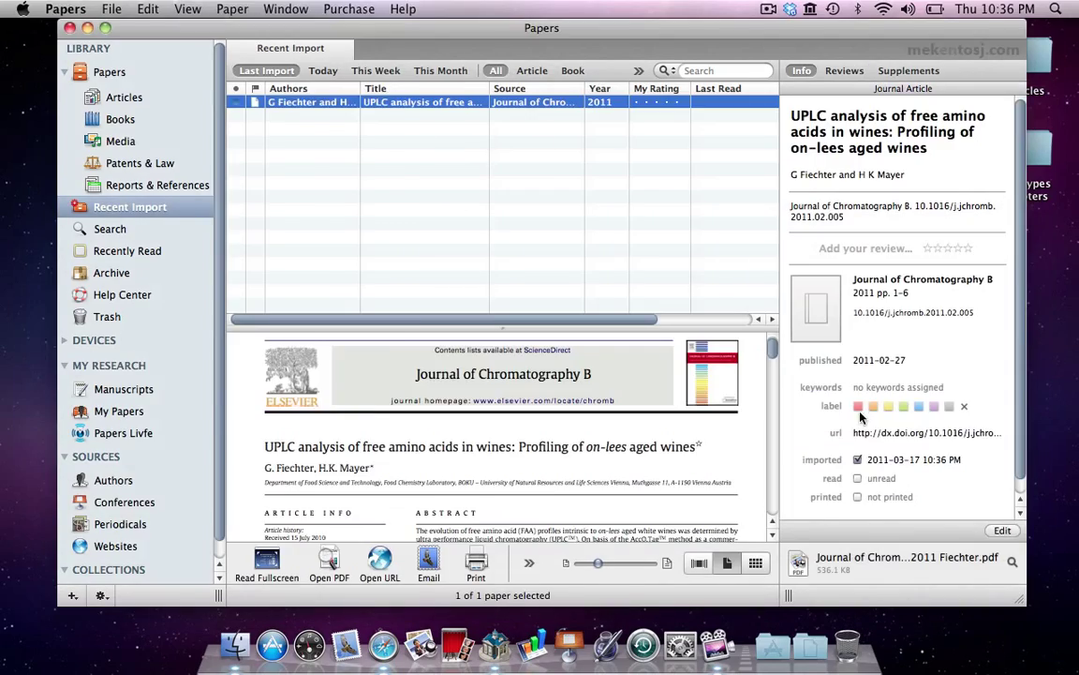
Match the UPLC wine amino acids paper by DOI to its Journal of Chromatography B record.
left_click(232, 9)
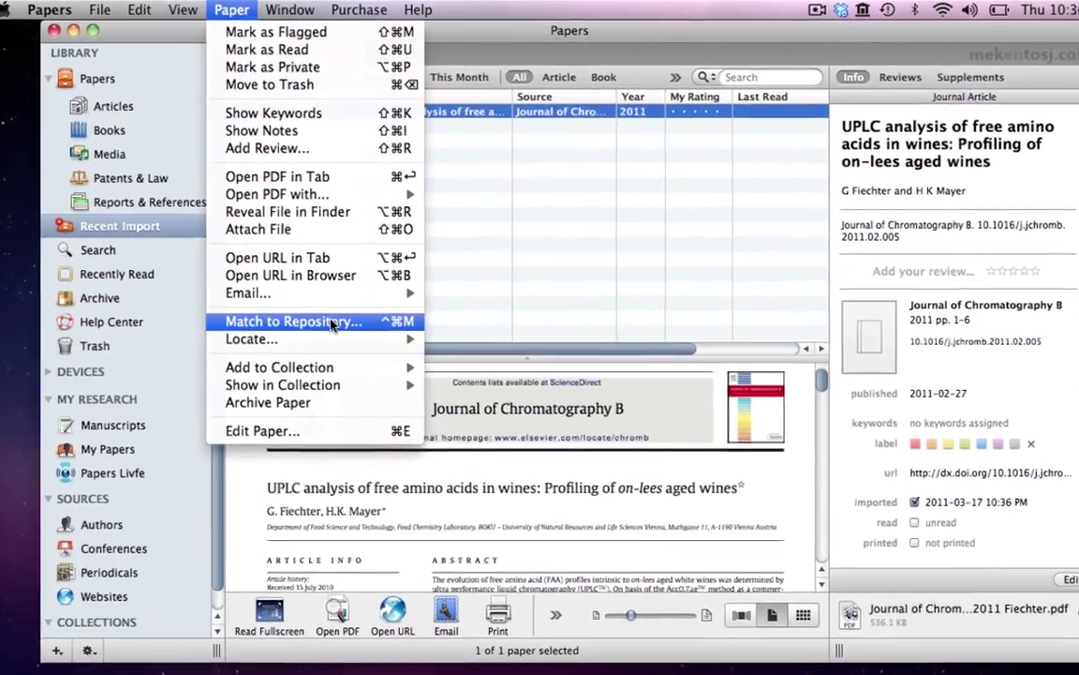
left_click(292, 320)
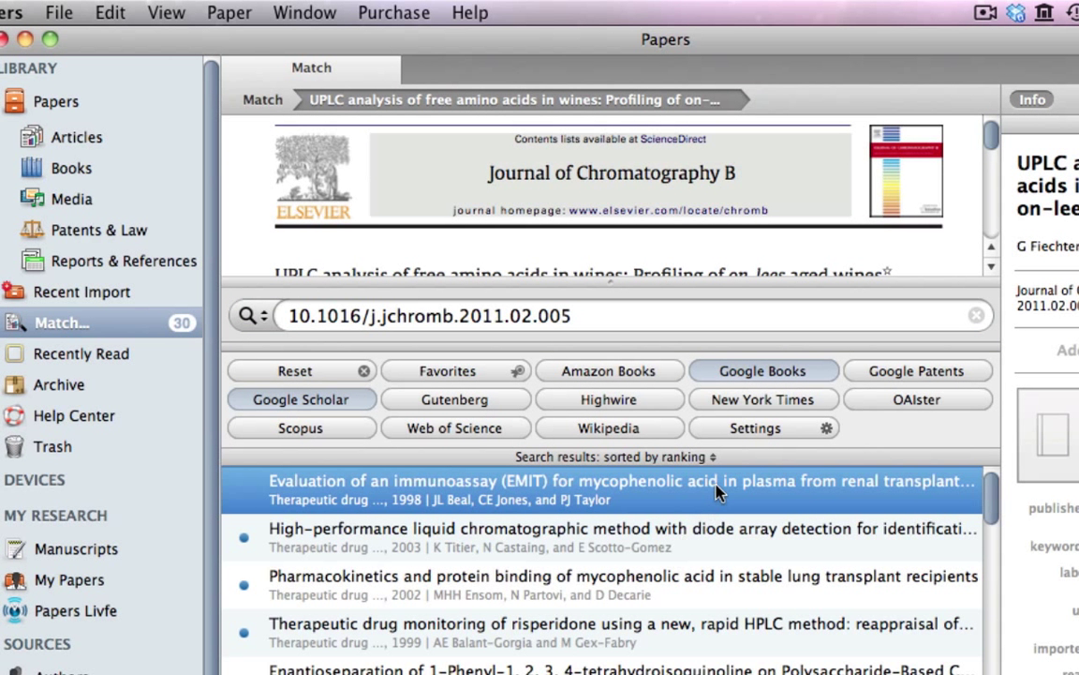
mouse_move(611, 281)
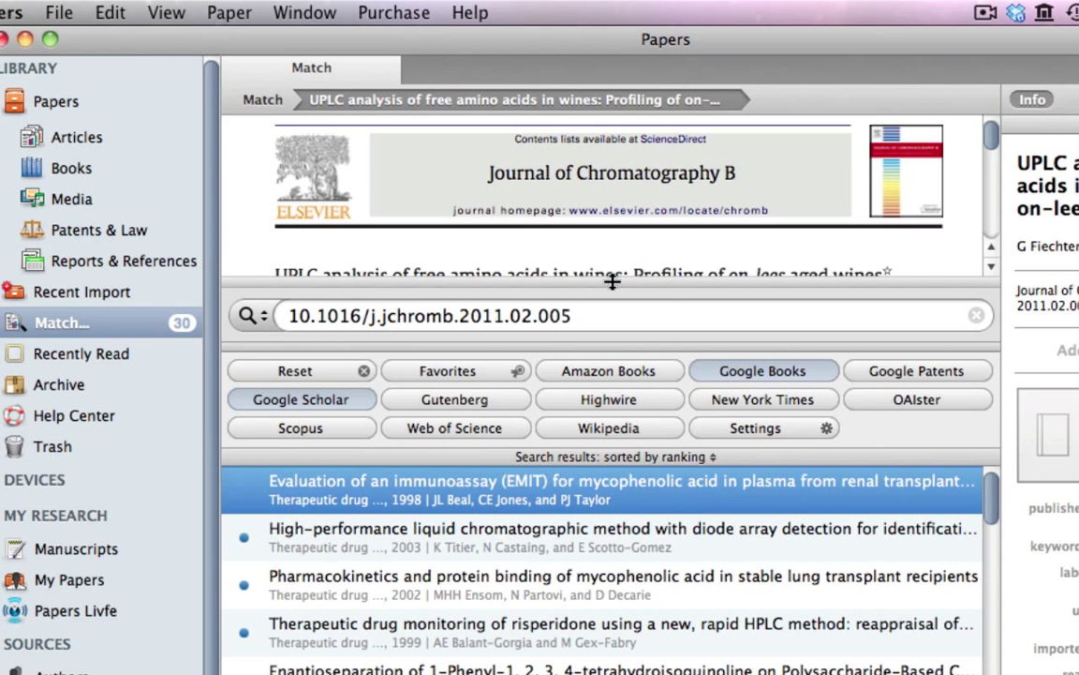
left_click_drag(615, 283, 633, 352)
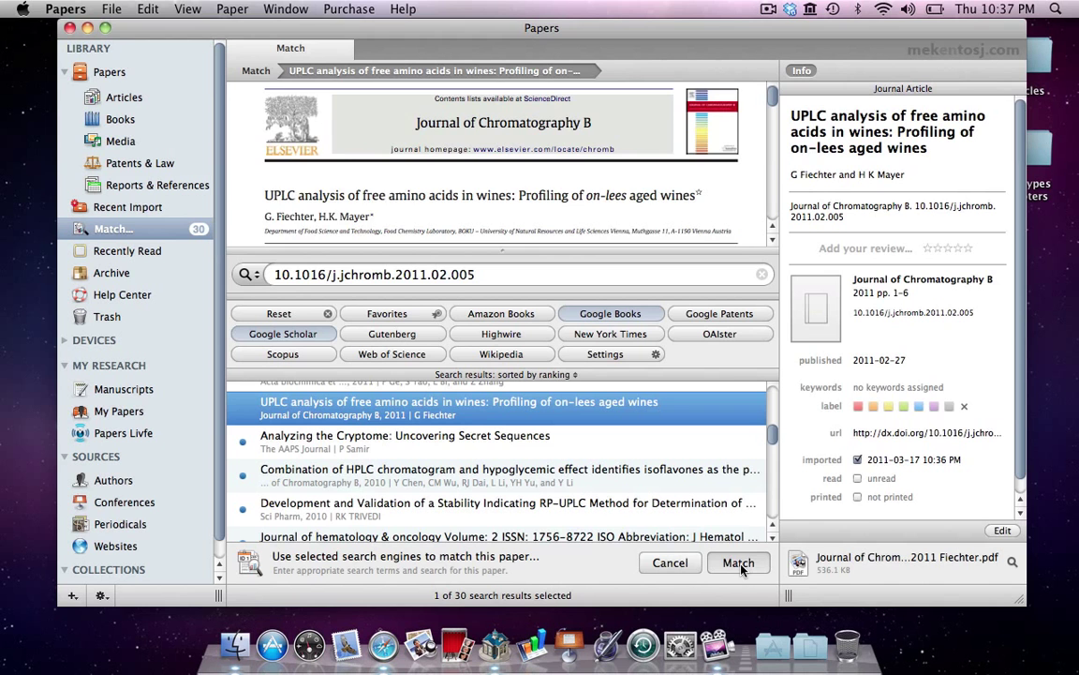
left_click(738, 562)
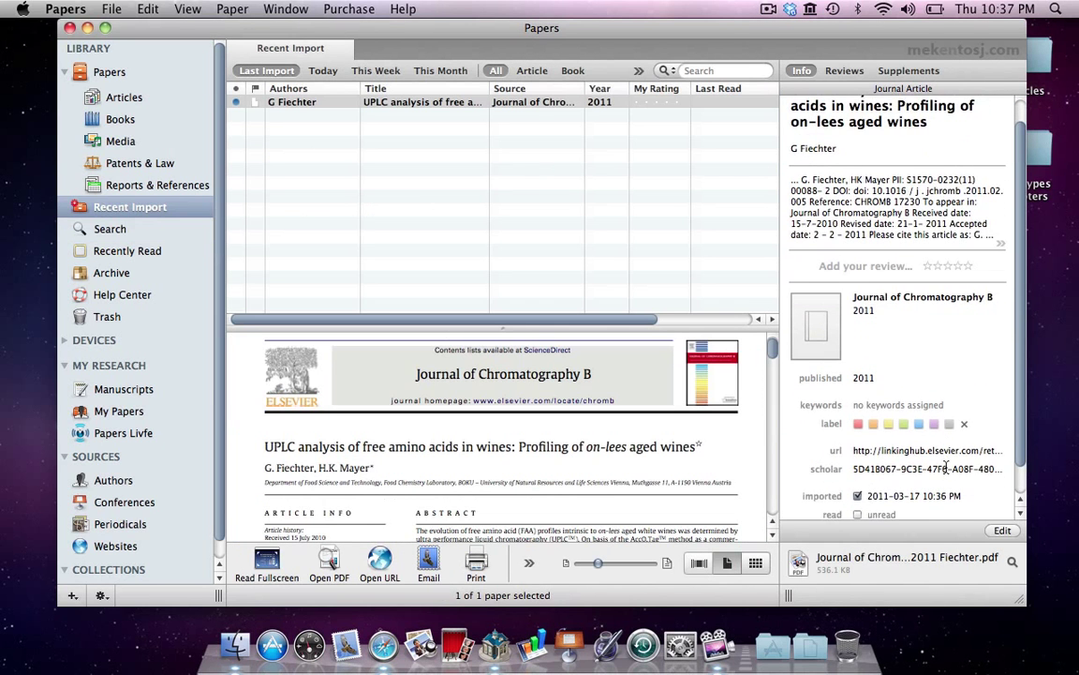
scroll("up", 3)
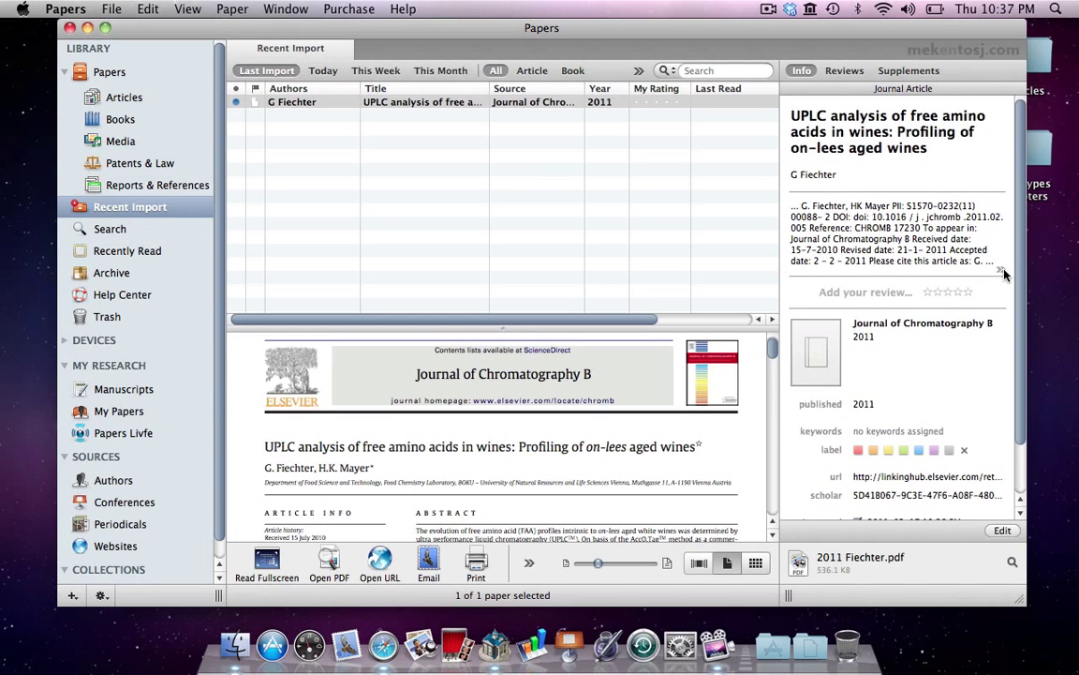
mouse_move(348, 482)
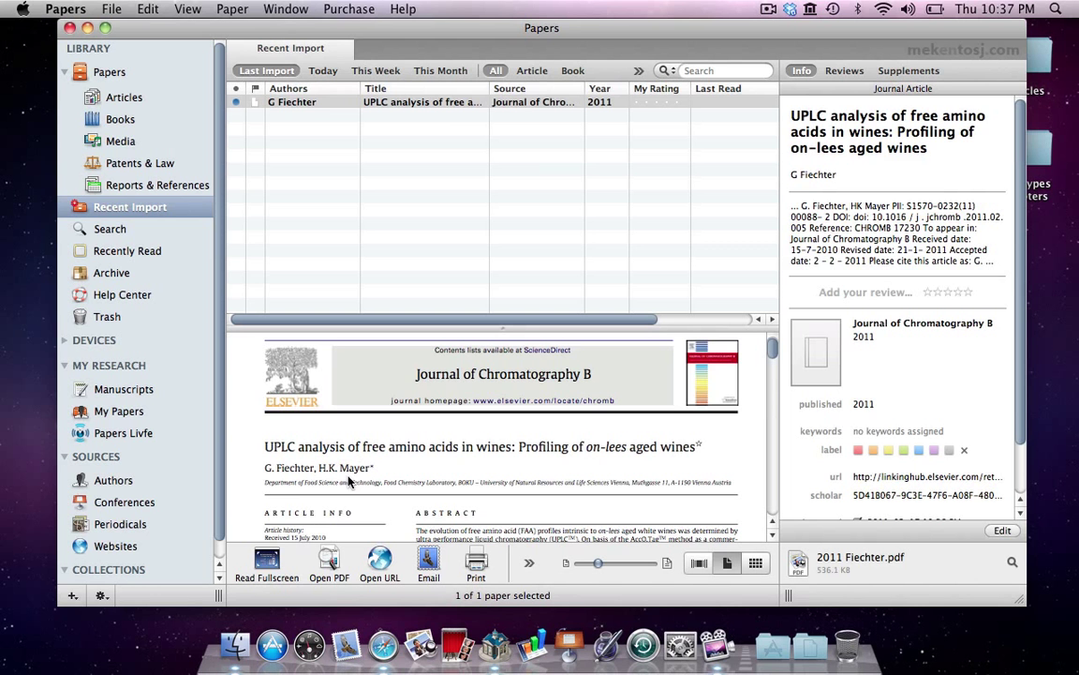
left_click(125, 97)
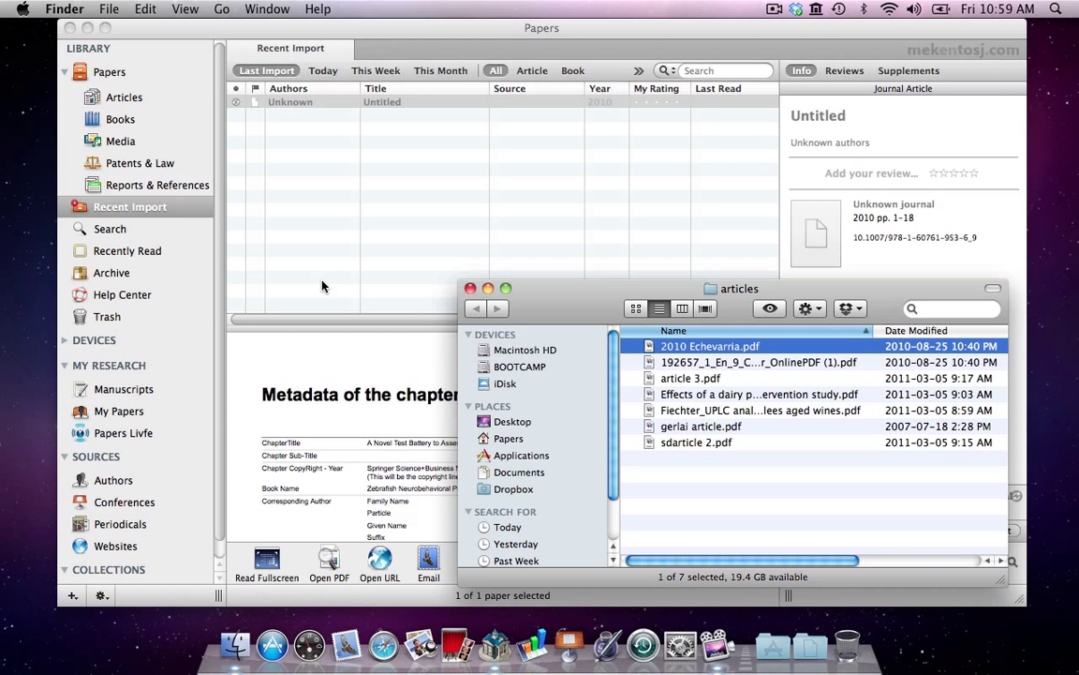
Import the 2010 Echevarria zebrafish PDF and bring up its Springer Neuromethods chapter page.
double_click(708, 344)
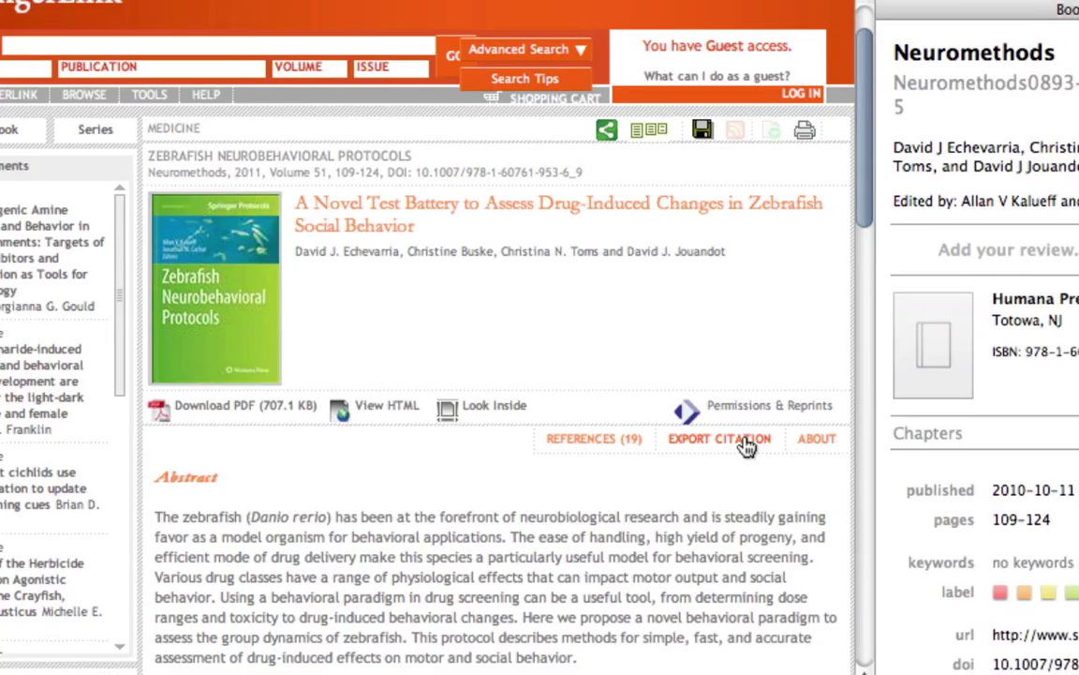
Export the SpringerLink citation in Reference Manager format and use it to update the chapter's metadata.
left_click(720, 438)
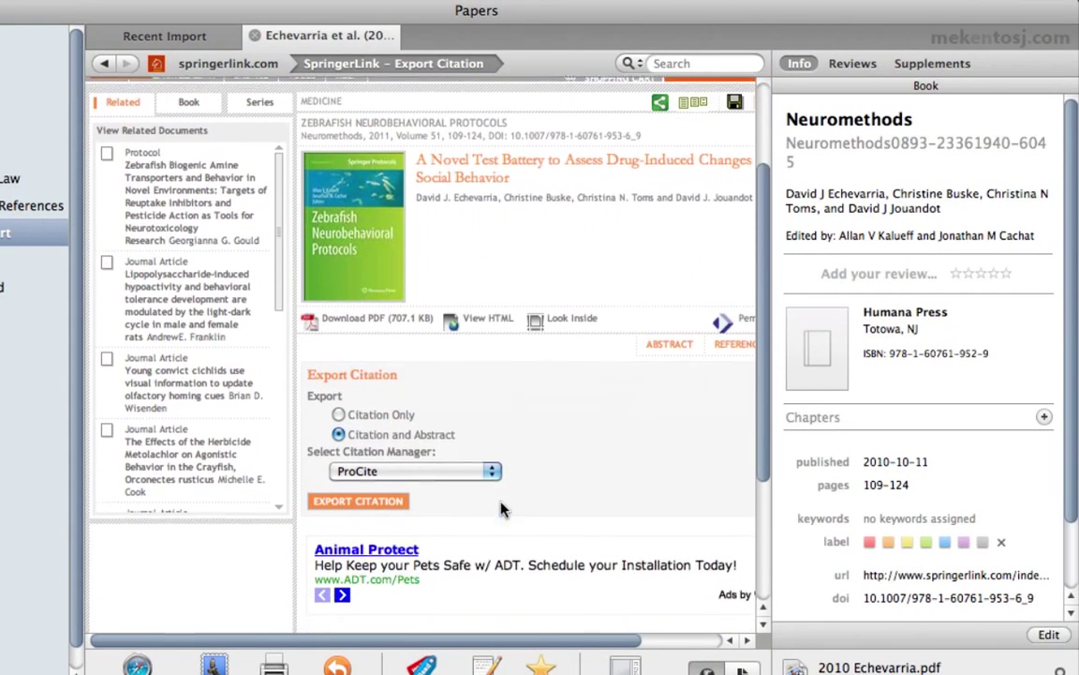
left_click(412, 471)
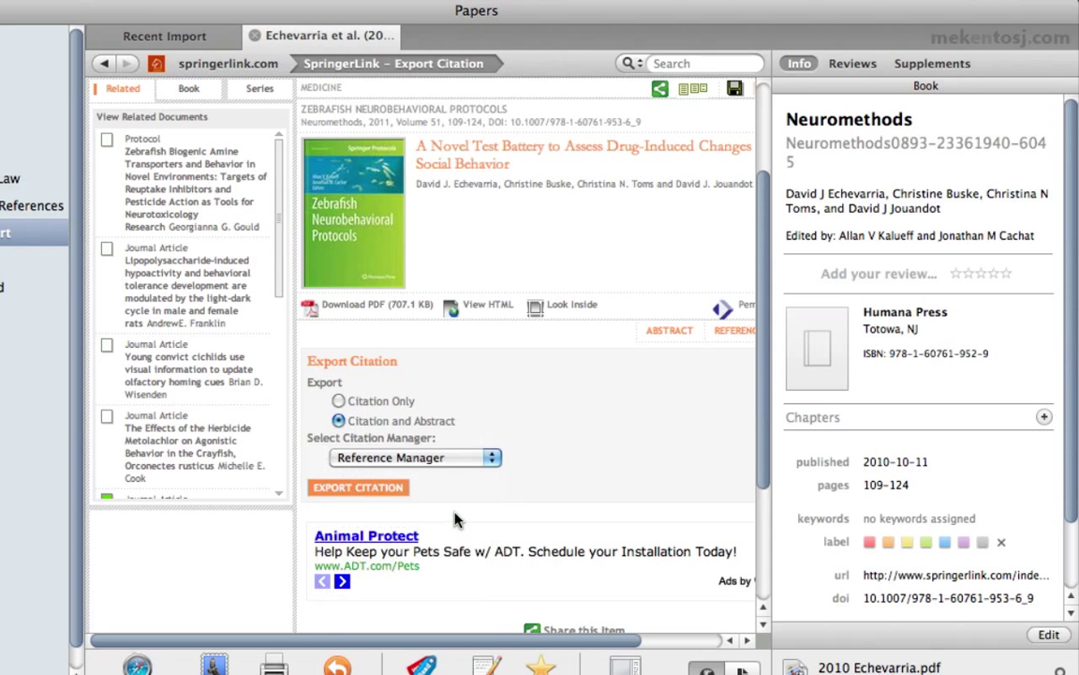
left_click(358, 487)
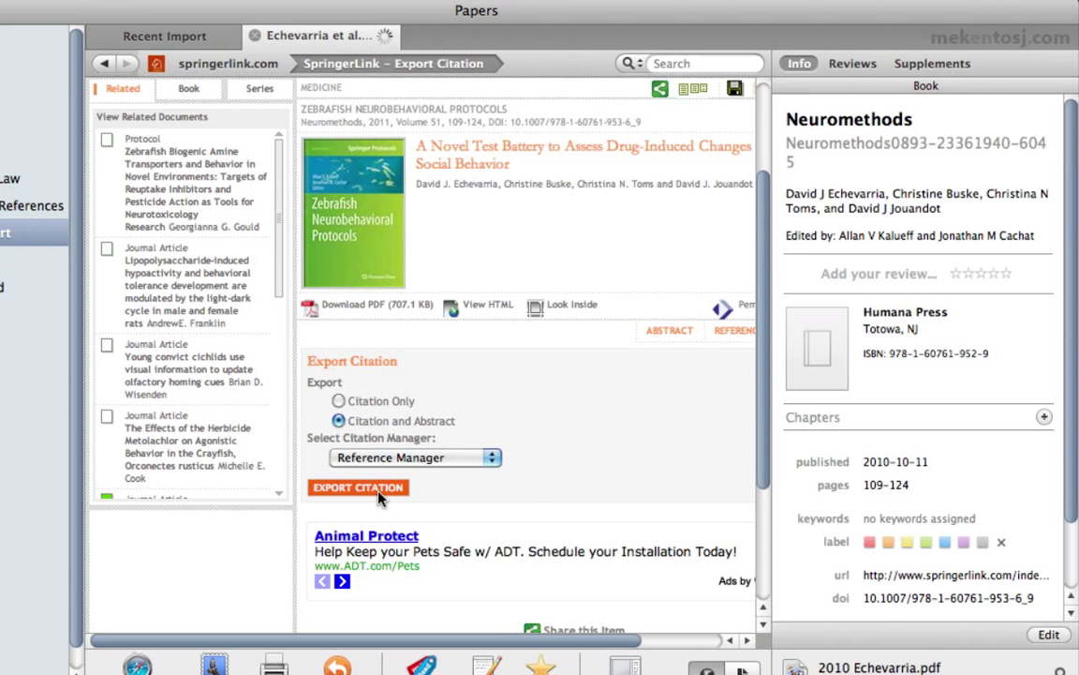
left_click(357, 487)
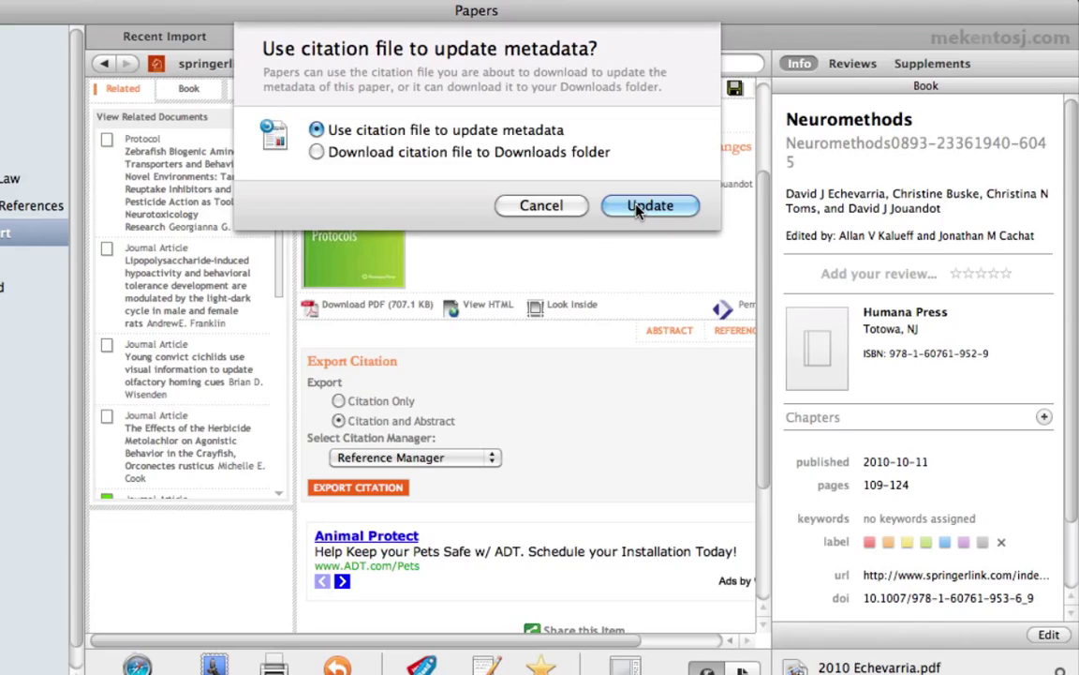
left_click(649, 204)
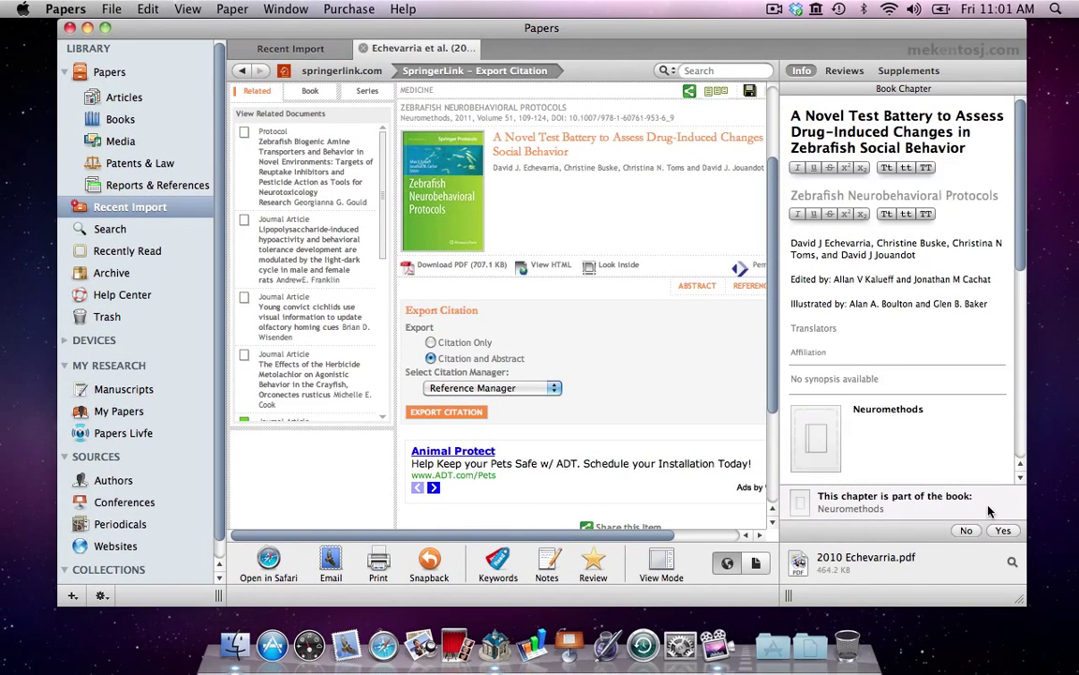
Set the Zebrafish Neurobehavioral Protocols image as the Neuromethods book cover.
left_click(815, 438)
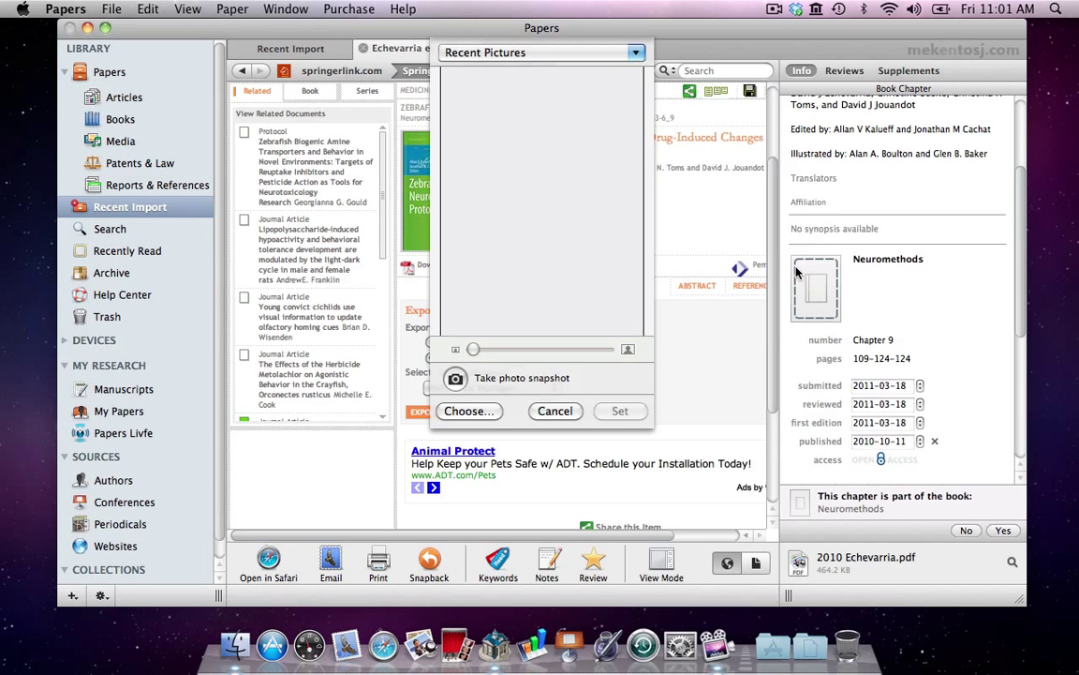
left_click(469, 410)
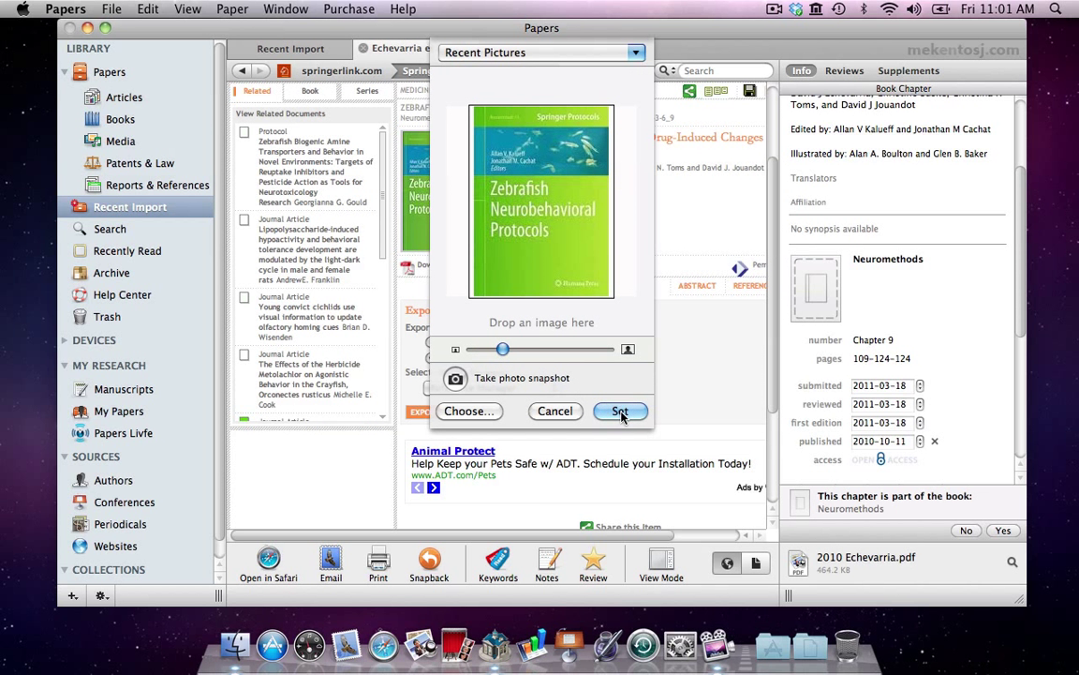
left_click(620, 412)
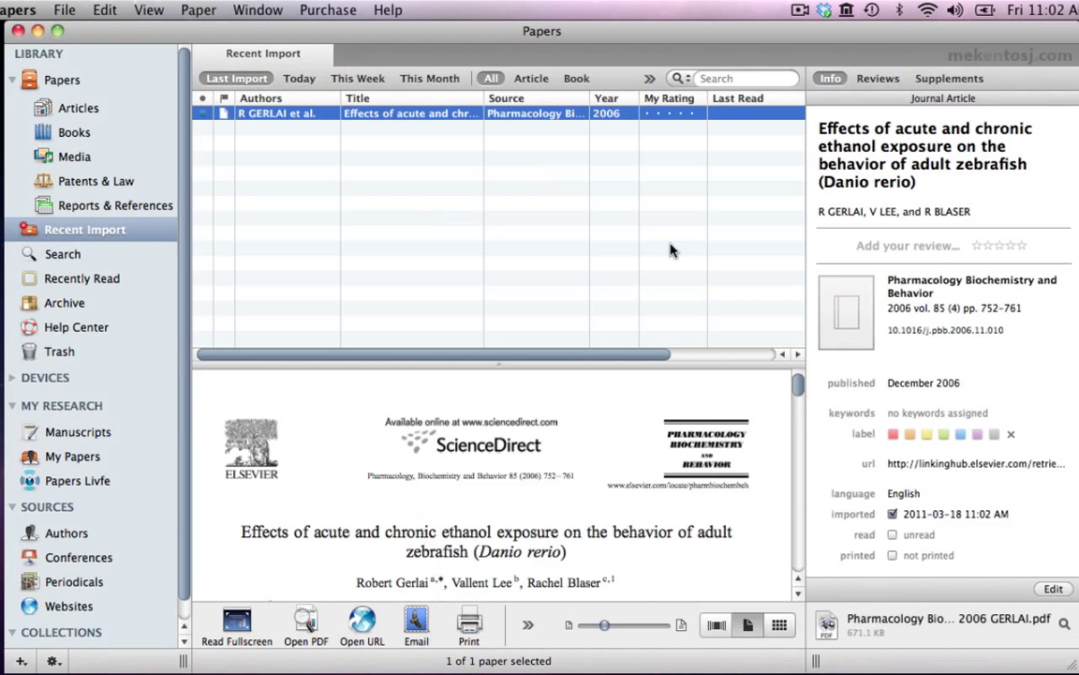
mouse_move(257, 11)
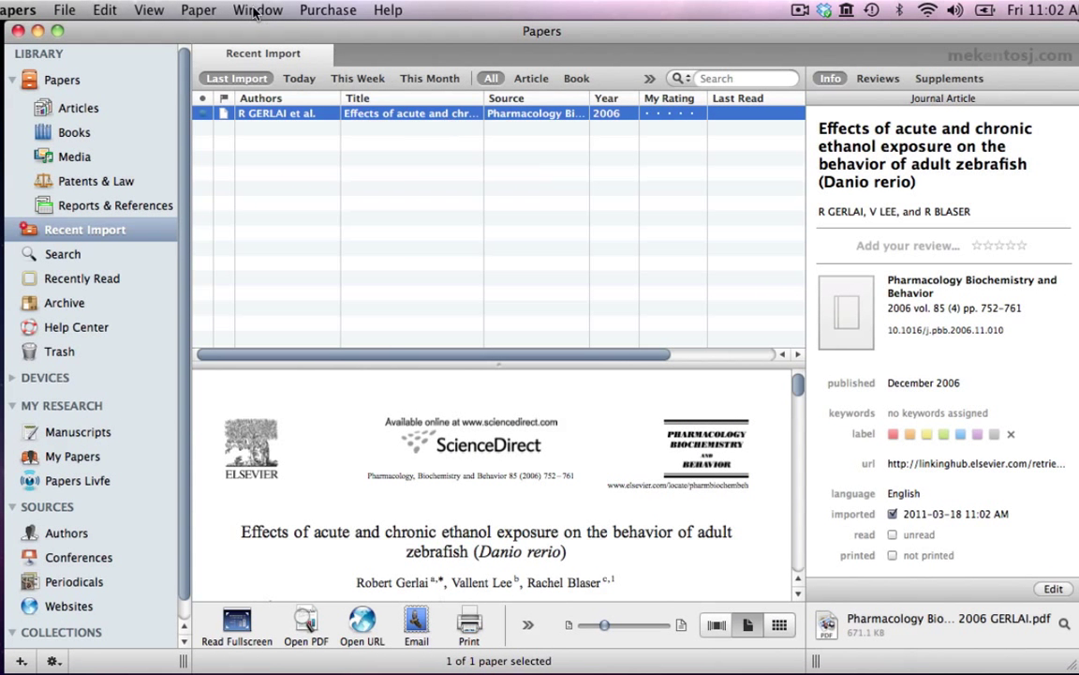
Match the Gerlai zebrafish ethanol paper to the PubMed record found by its DOI.
left_click(199, 10)
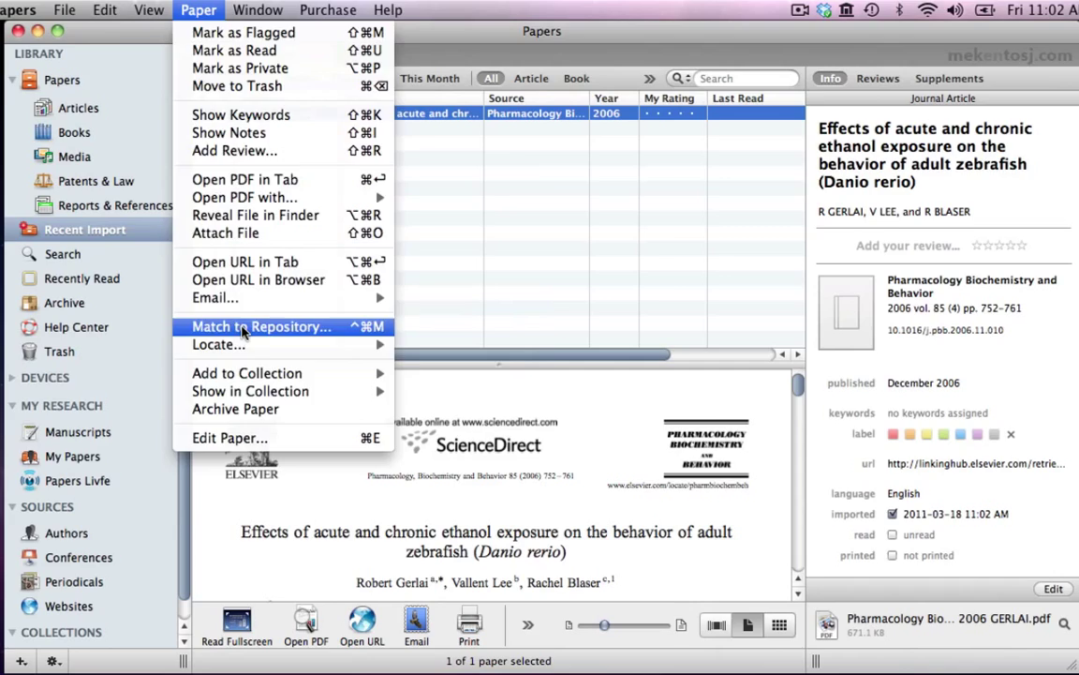
left_click(263, 326)
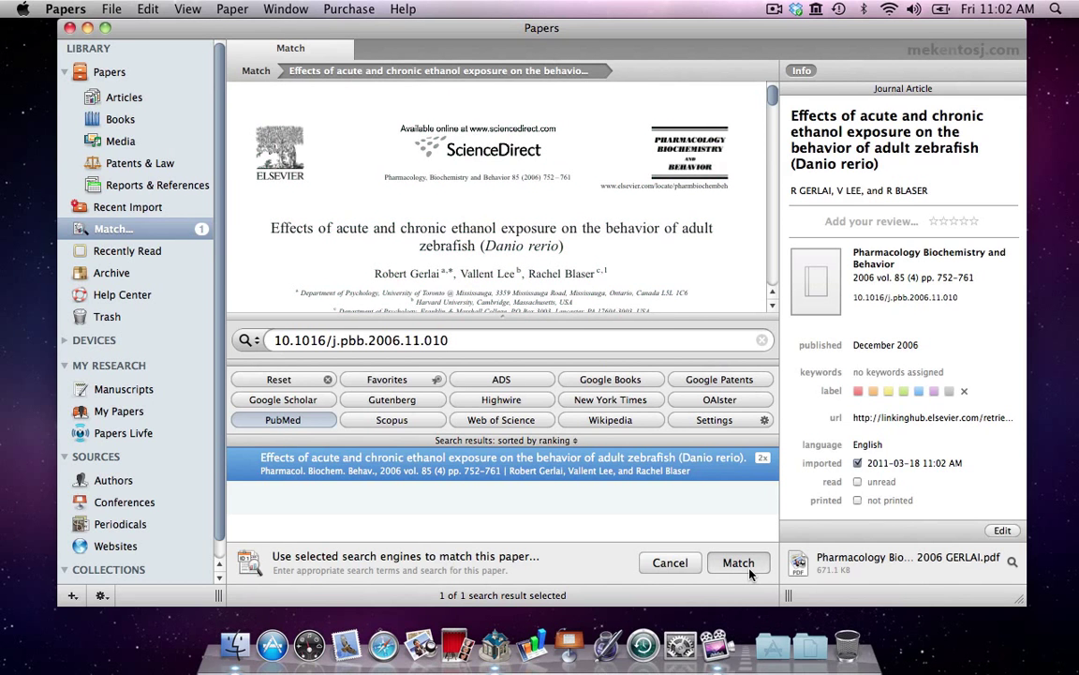
left_click(739, 562)
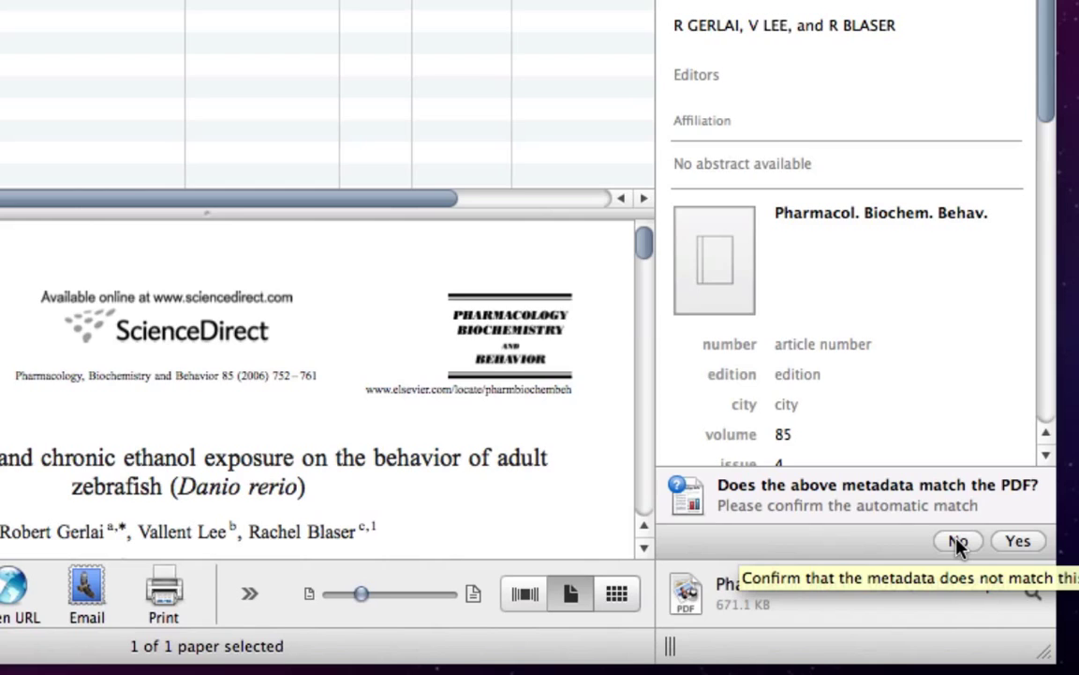
Answer No to the metadata confirmation and reset all auto-retrieved fields to empty.
left_click(958, 540)
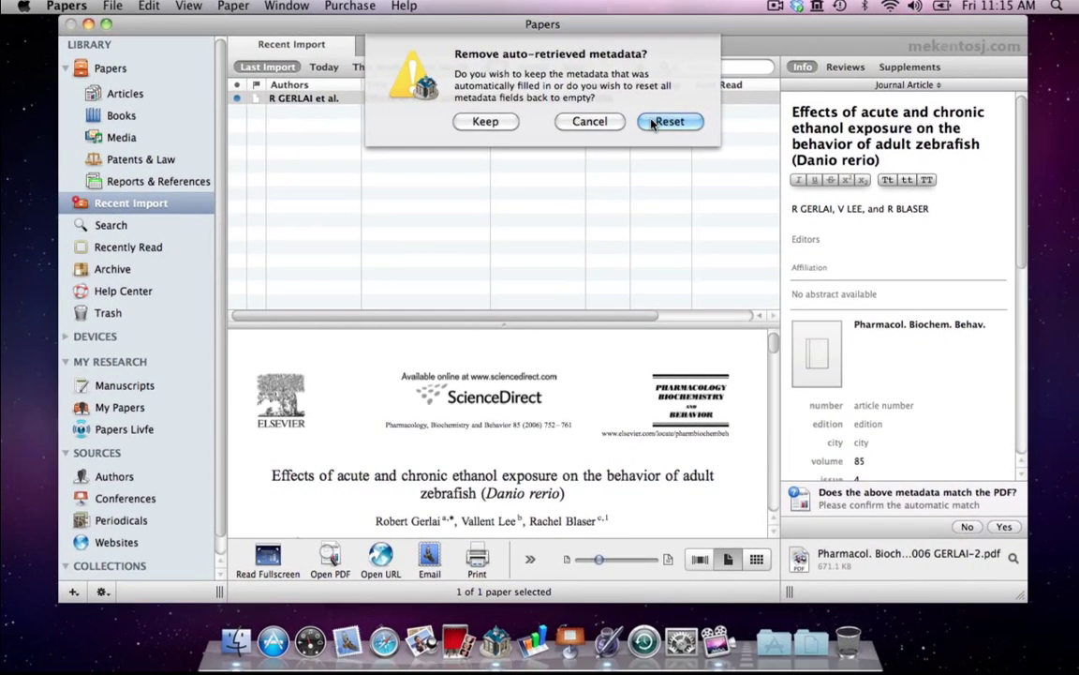
left_click(669, 120)
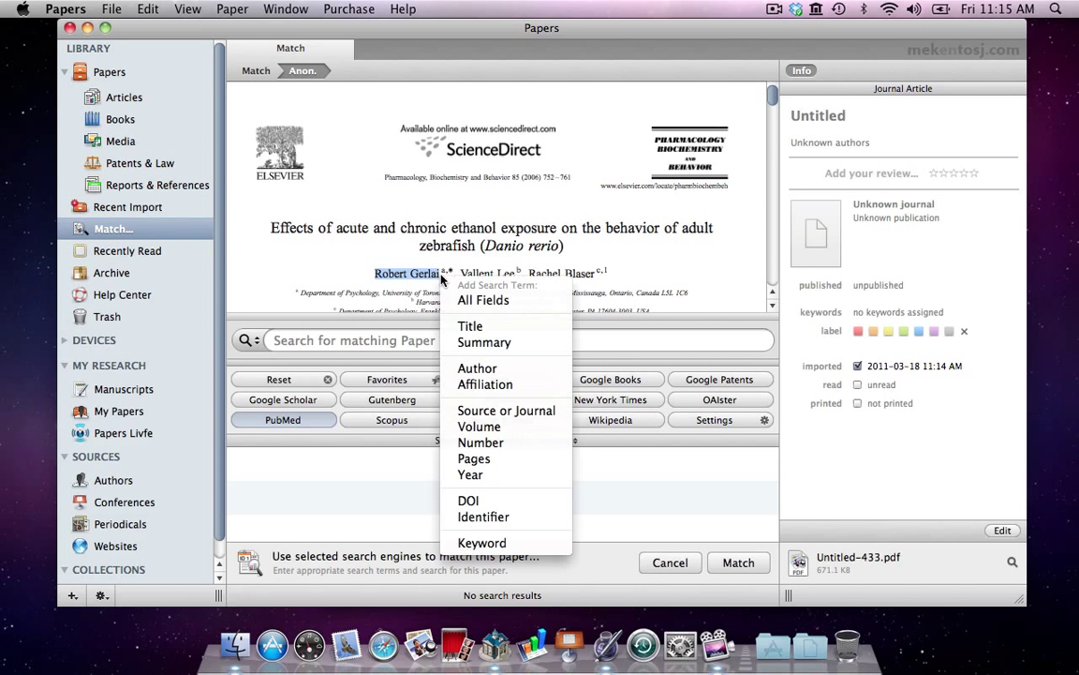
mouse_move(476, 367)
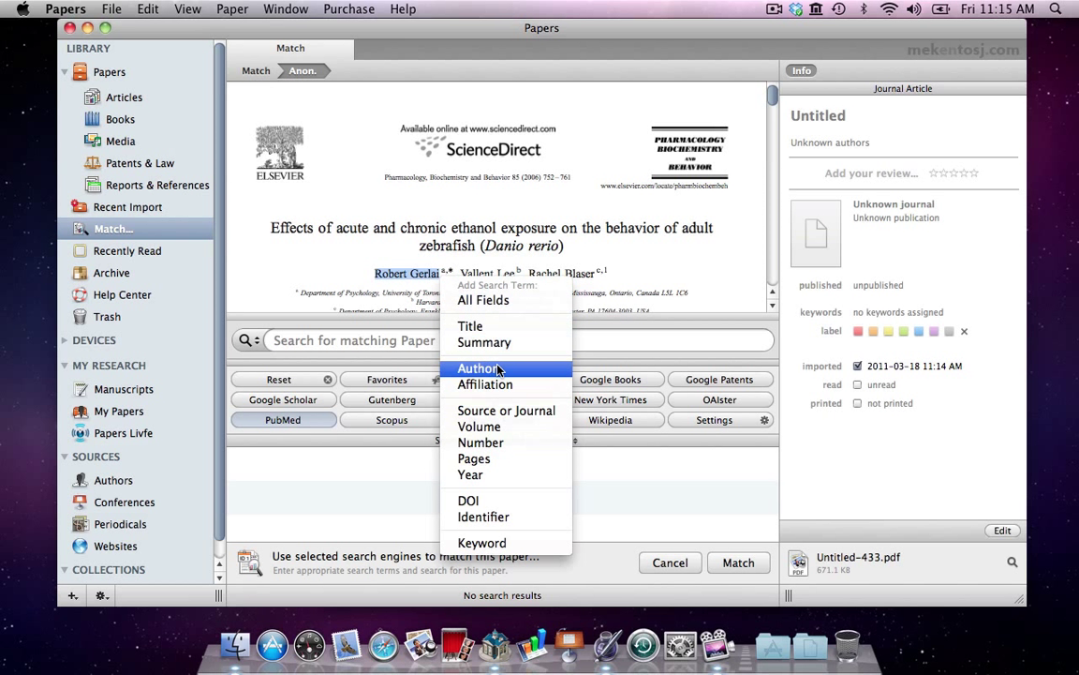
Add the selected author name and the paper title as Author and Title search terms.
left_click(478, 367)
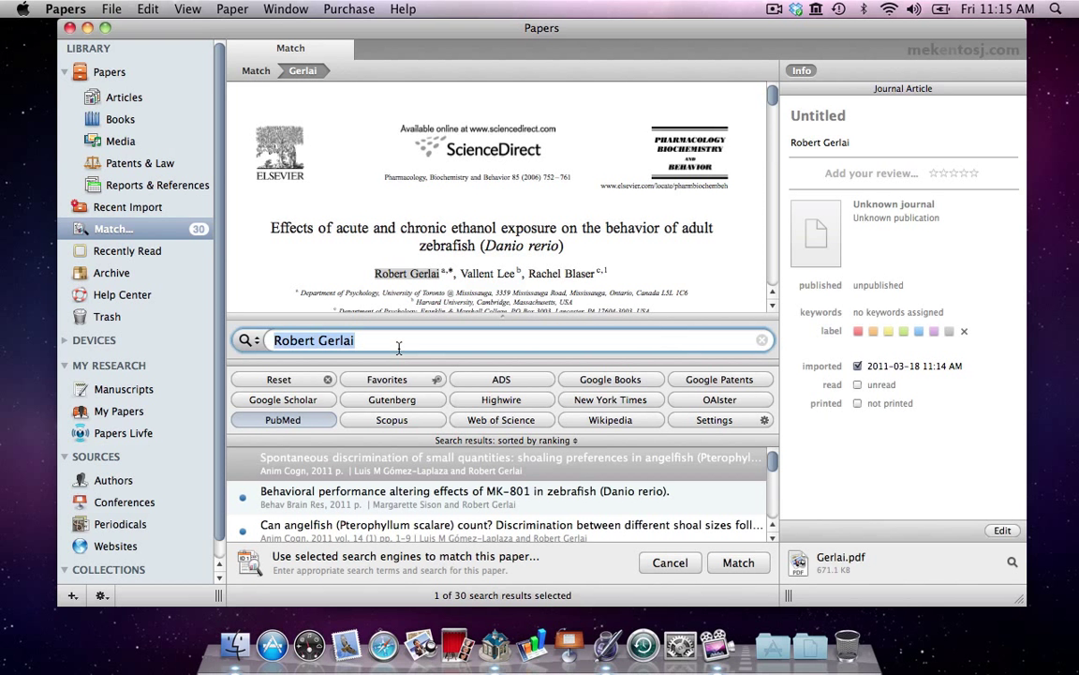
type(",")
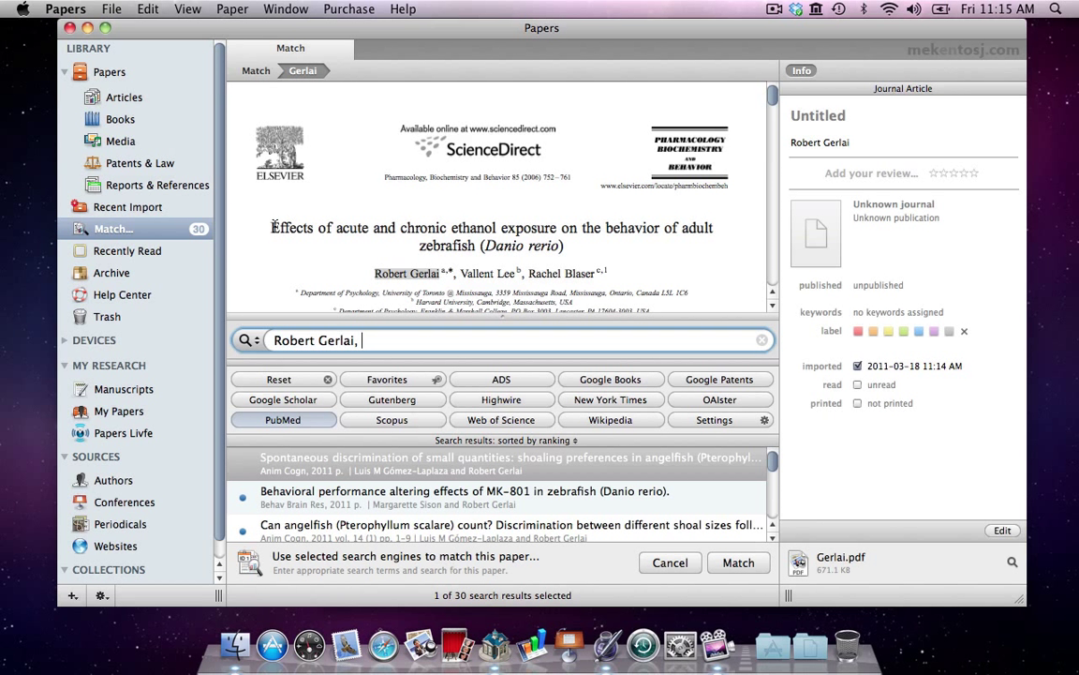
left_click(253, 341)
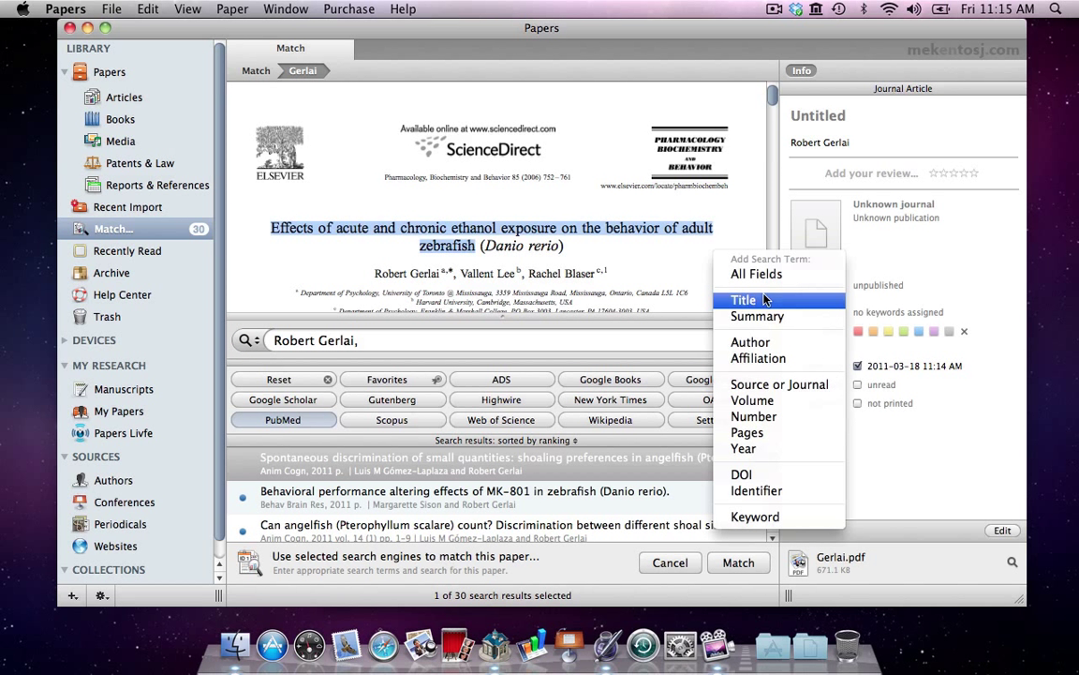
left_click(742, 300)
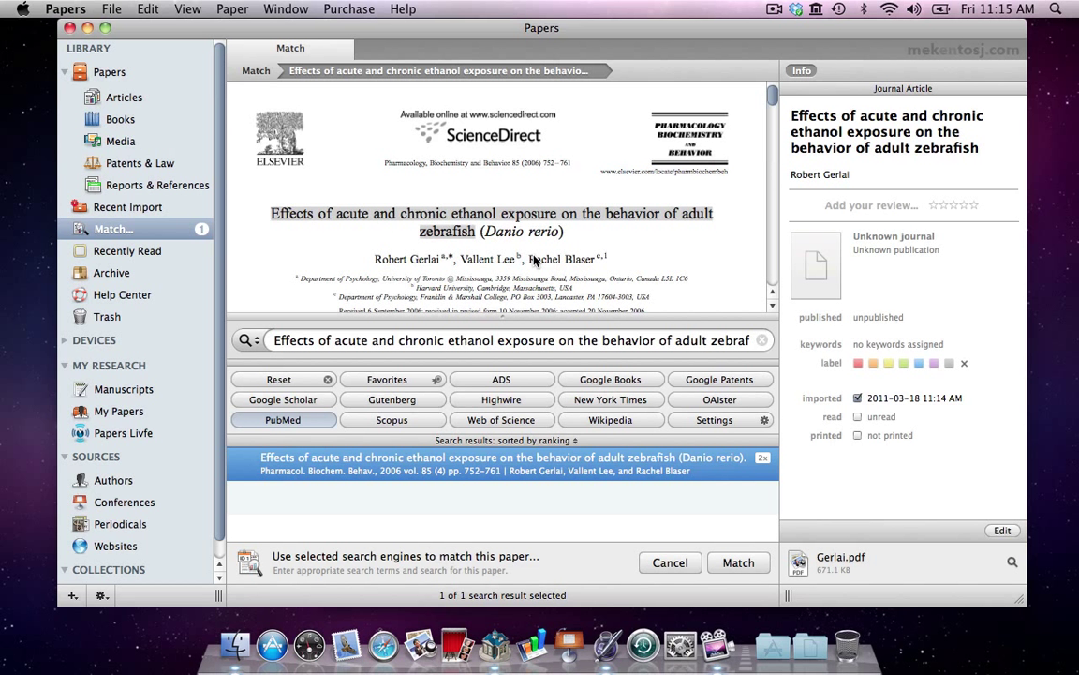
mouse_move(373, 266)
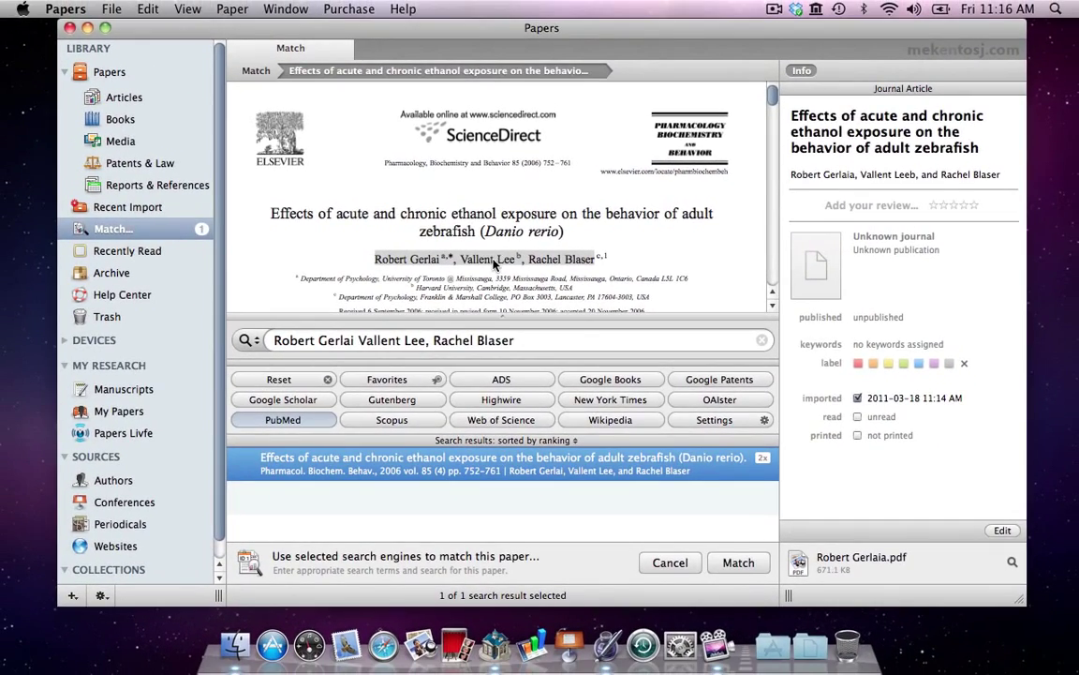
Match the Gerlai zebrafish ethanol paper to its 2006 PubMed search result.
left_click(739, 562)
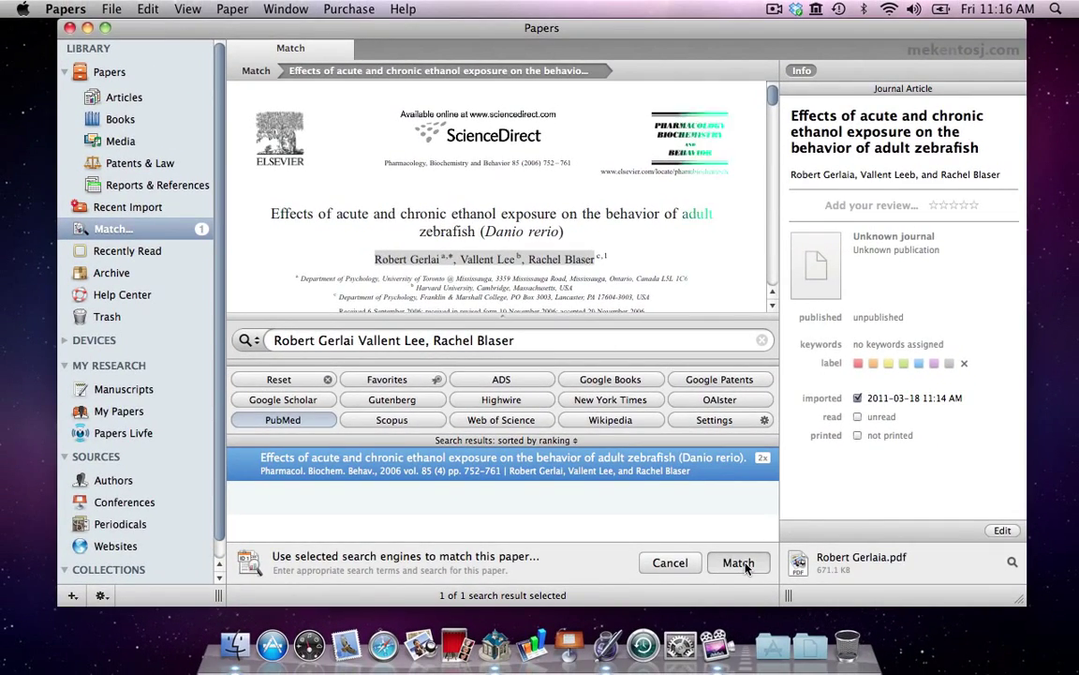
left_click(738, 562)
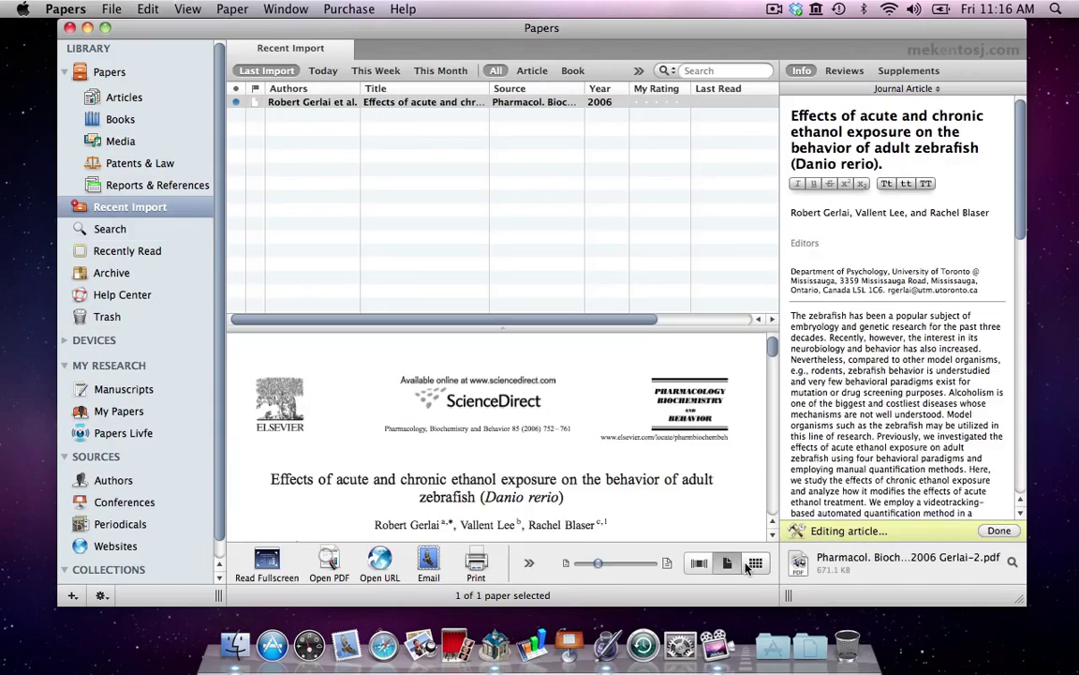